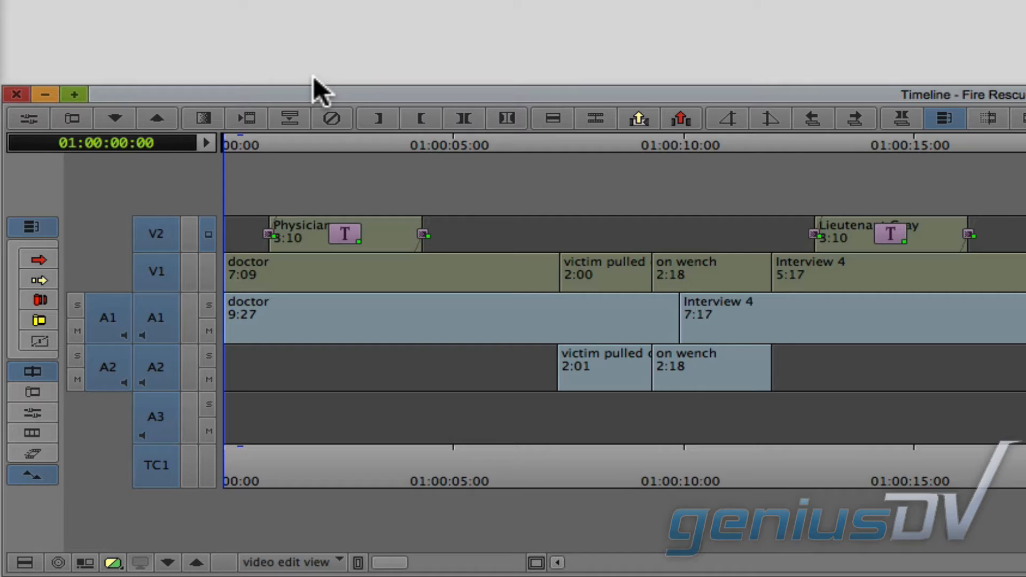
- Add new audio tracks A3/A4 with Cmd+U and begin patching the music channels
key("cmd+u")
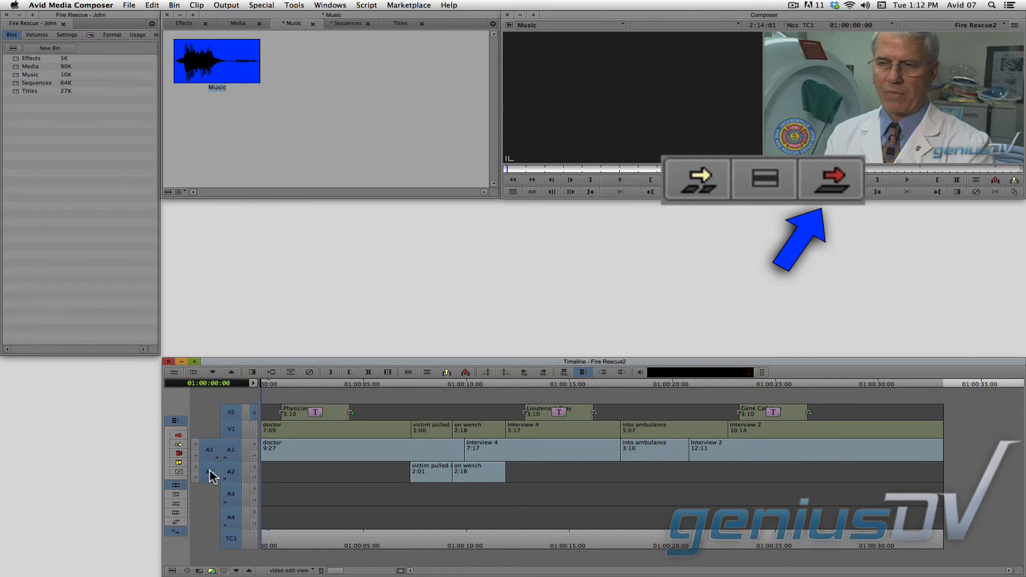
left_click(831, 180)
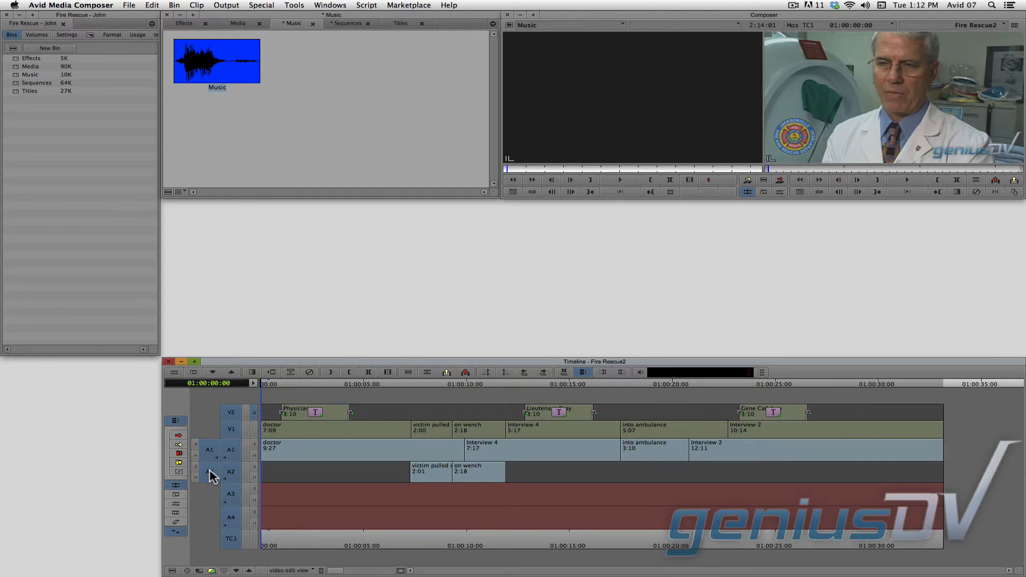
- Patch the music's two source channels to record tracks A3 and A4
left_click(195, 361)
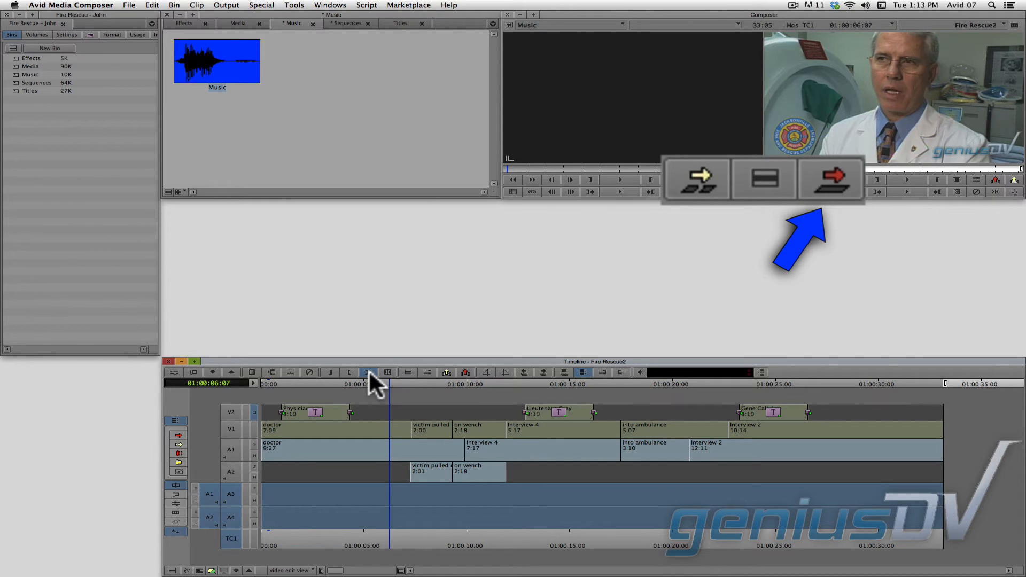
- Overwrite the Music clip onto A3/A4 and play back the result
key("b")
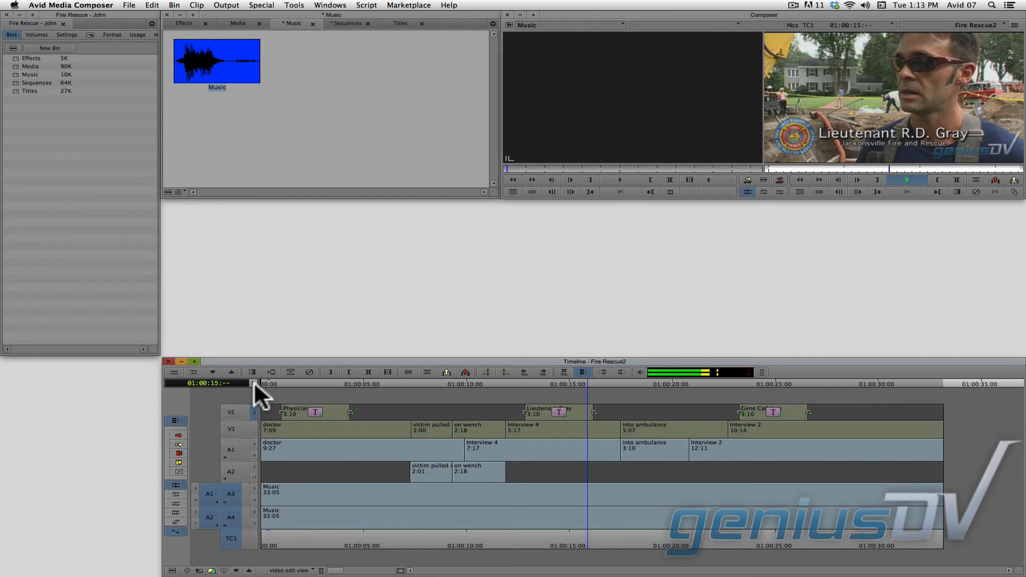
left_click(906, 180)
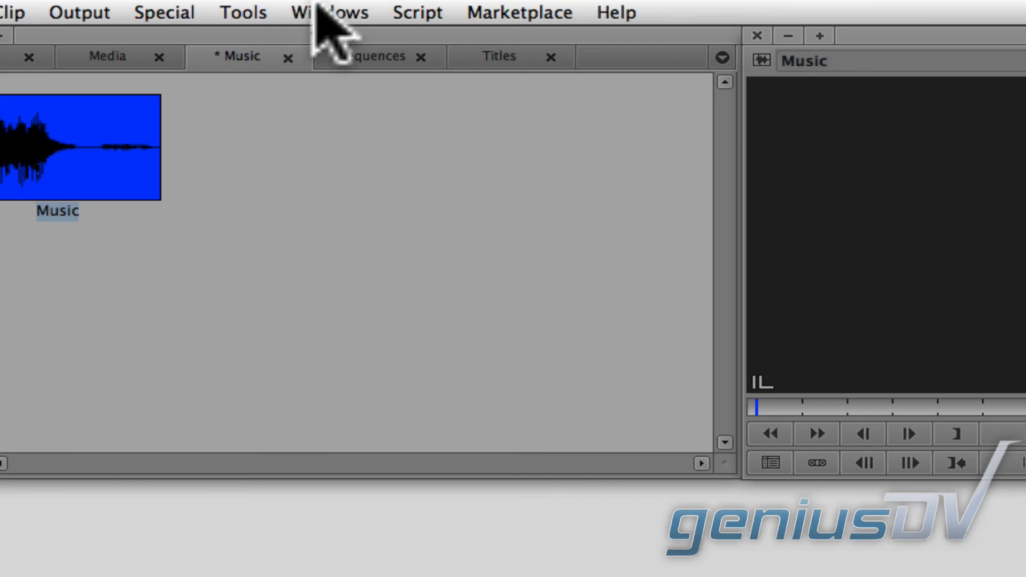
- Switch to the Audio Editing workspace from the Windows > Workspaces menu
left_click(332, 12)
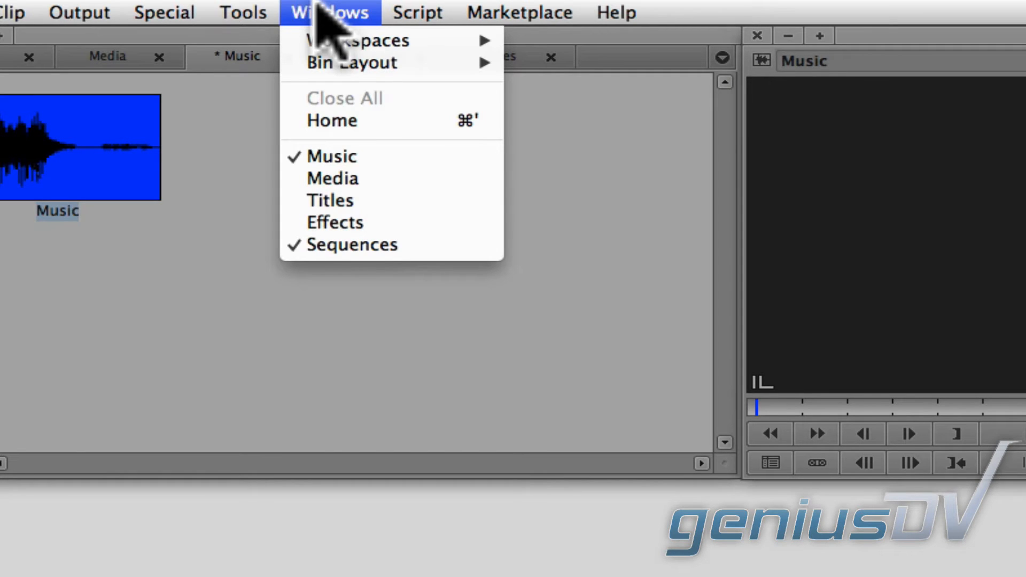
mouse_move(358, 41)
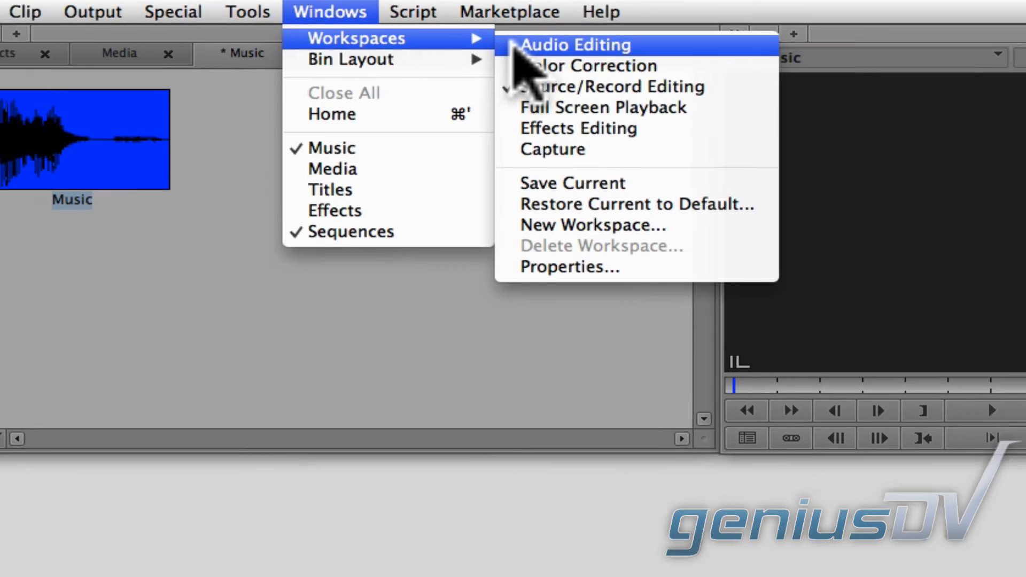
left_click(575, 44)
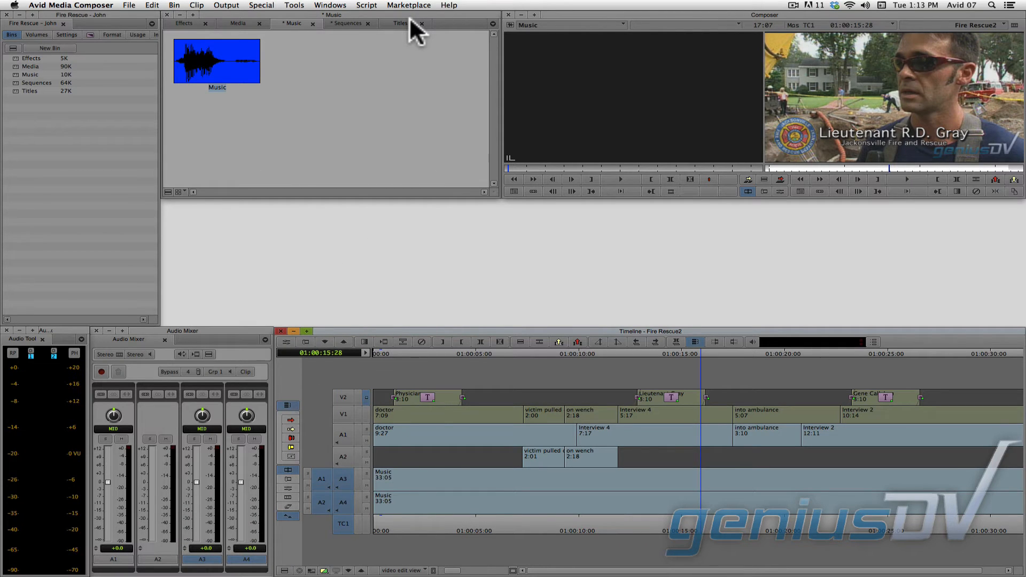
mouse_move(445, 255)
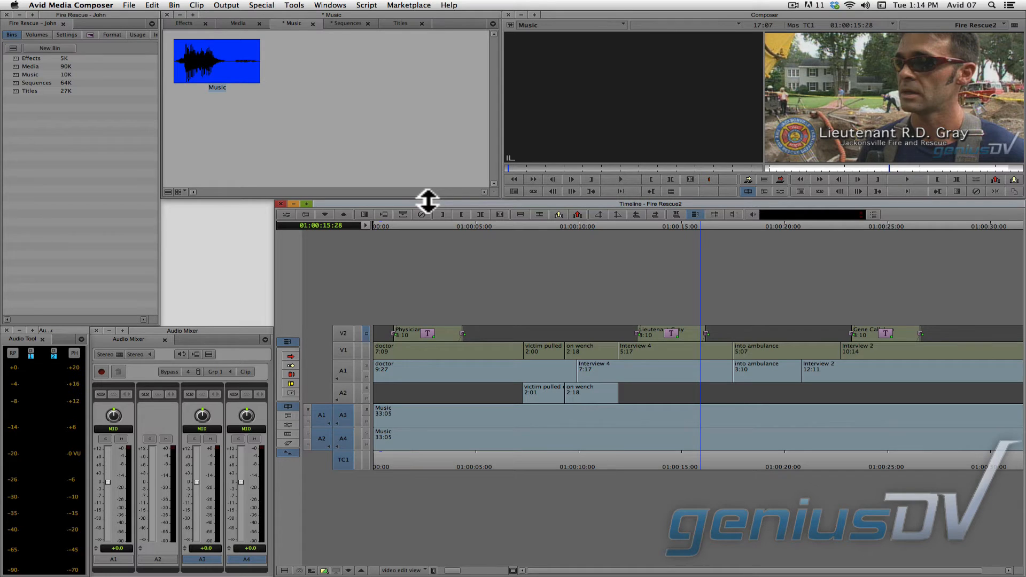
mouse_move(384, 103)
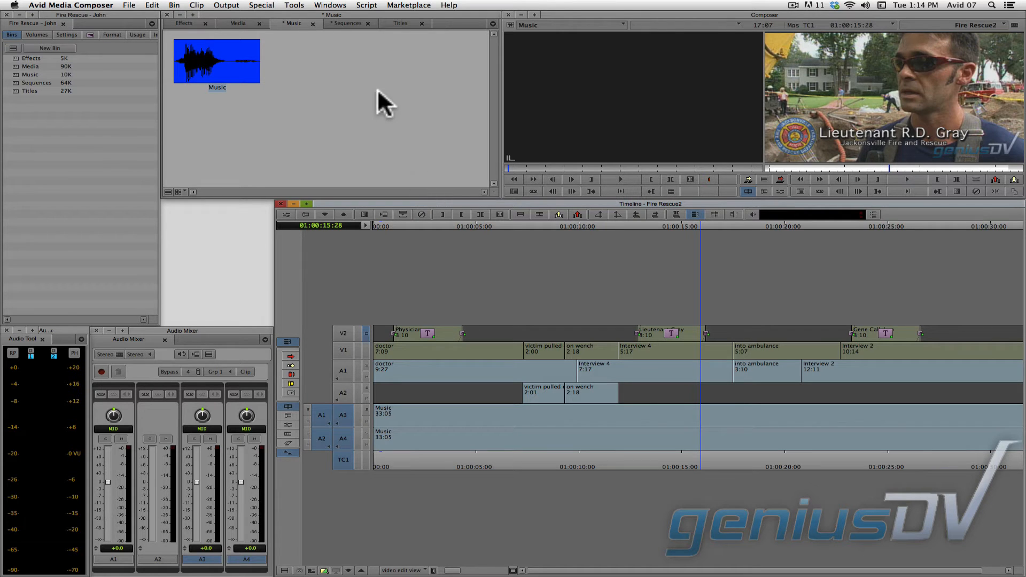
- Save the current window layout as the Audio Editing workspace
left_click(330, 5)
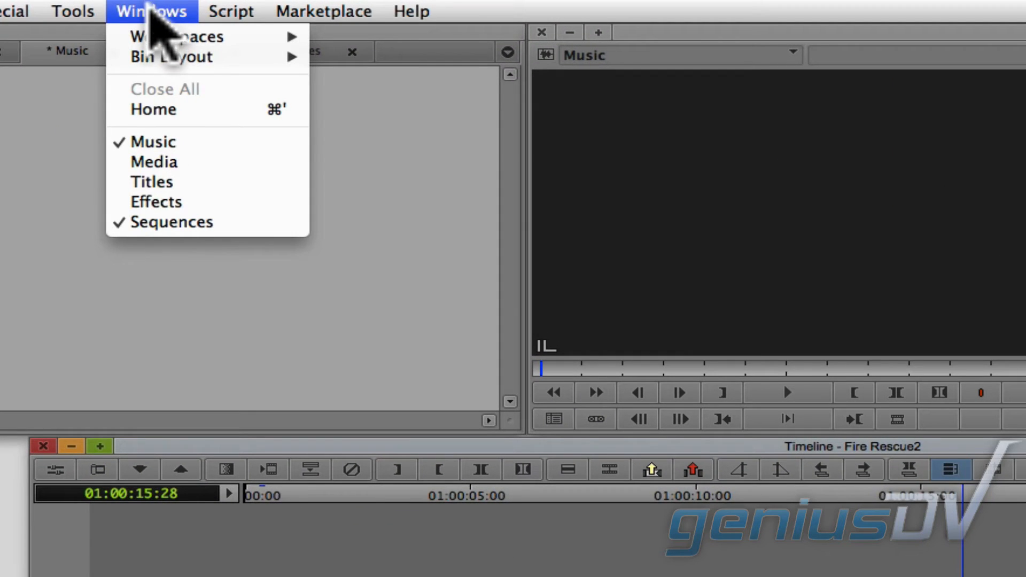
mouse_move(176, 36)
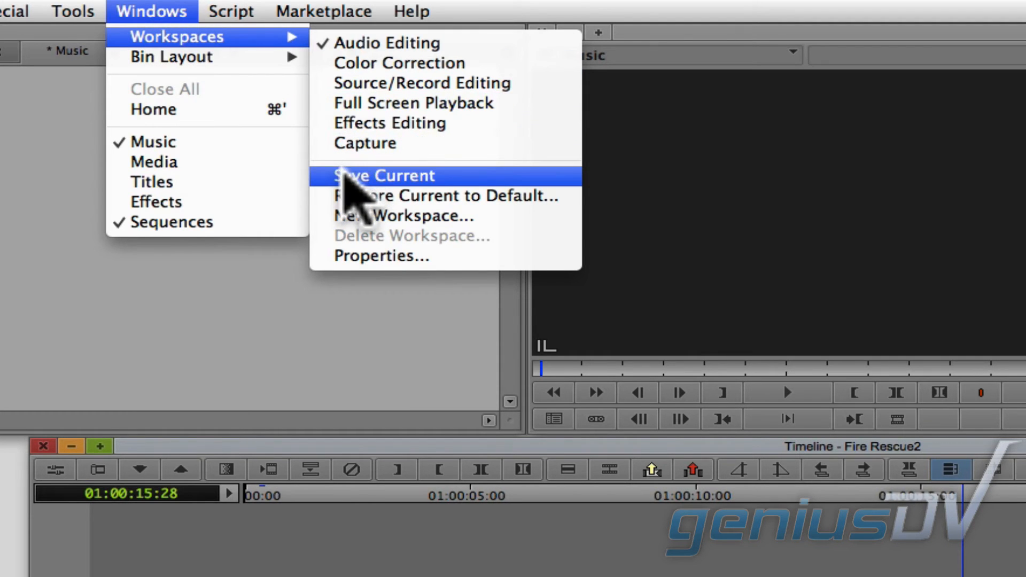
left_click(384, 175)
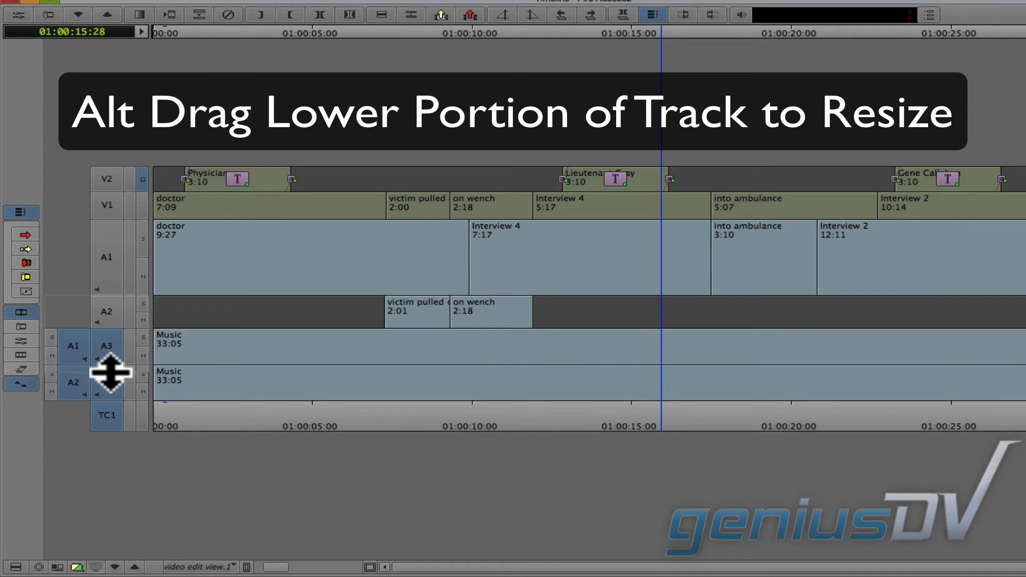
- Drag the music audio track's lower edge to make it taller
left_click_drag(109, 373, 109, 429)
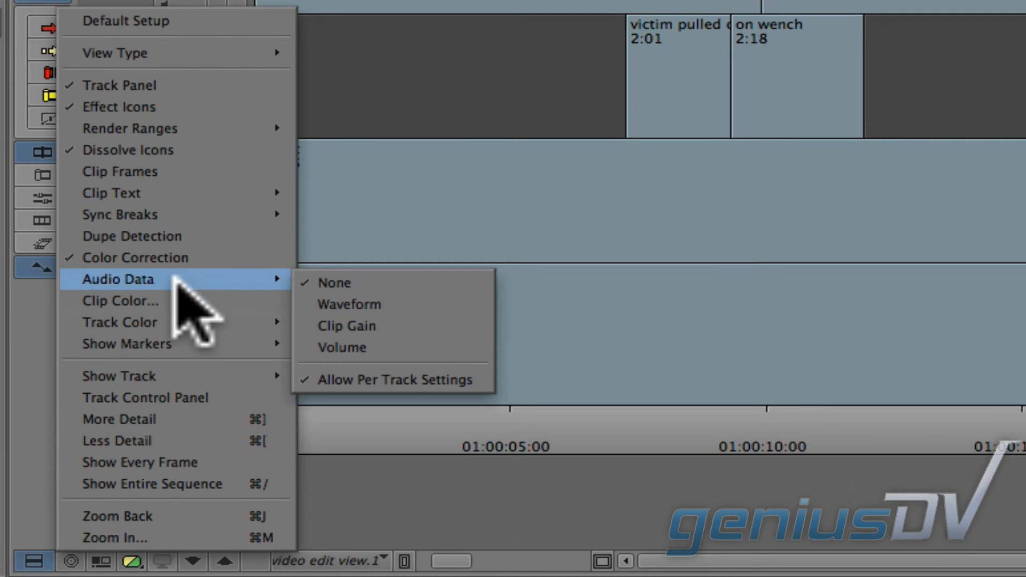
mouse_move(347, 326)
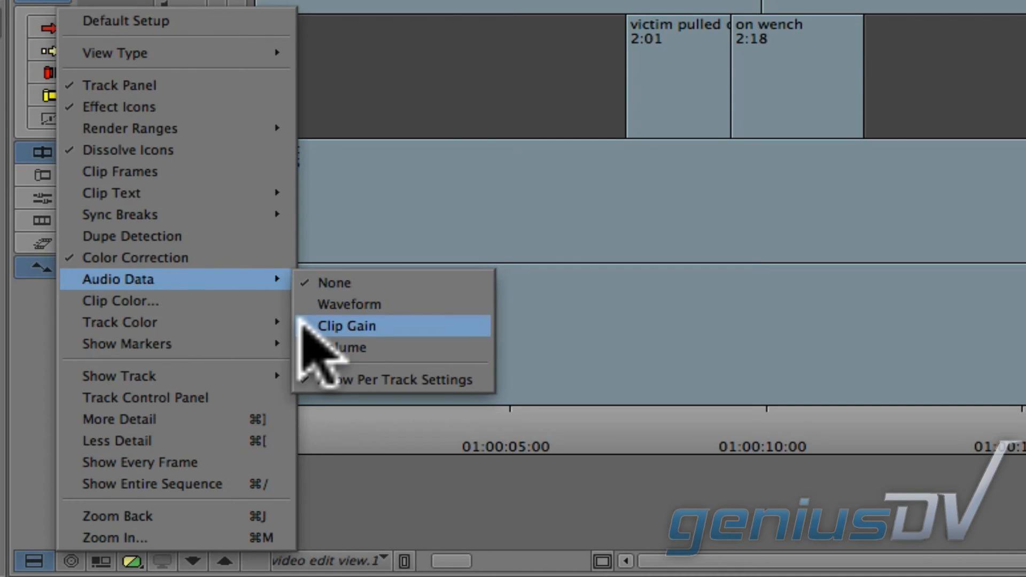
- Turn on Clip Gain under Audio Data so gain lines show on the audio clips
left_click(346, 325)
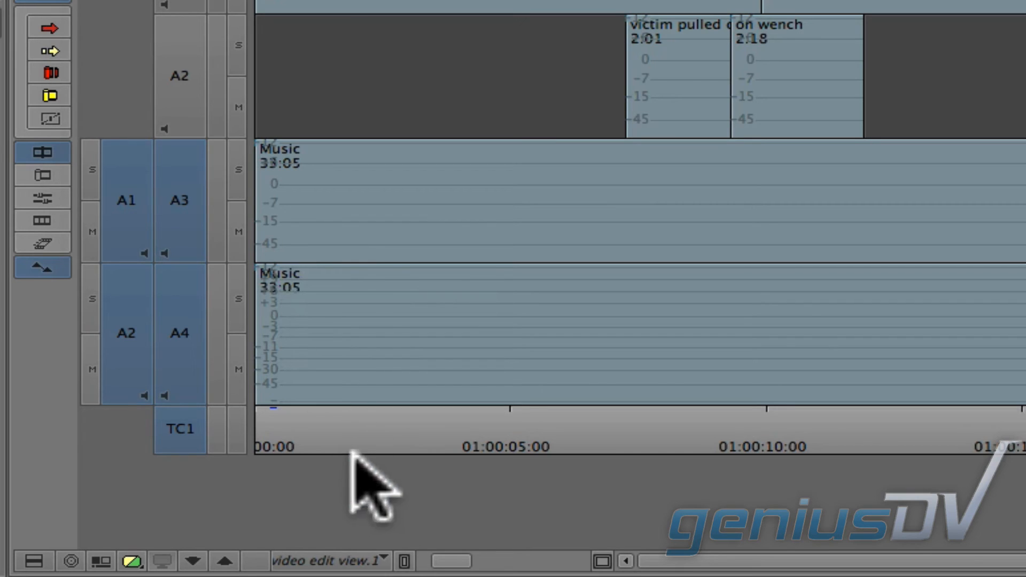
left_click(382, 560)
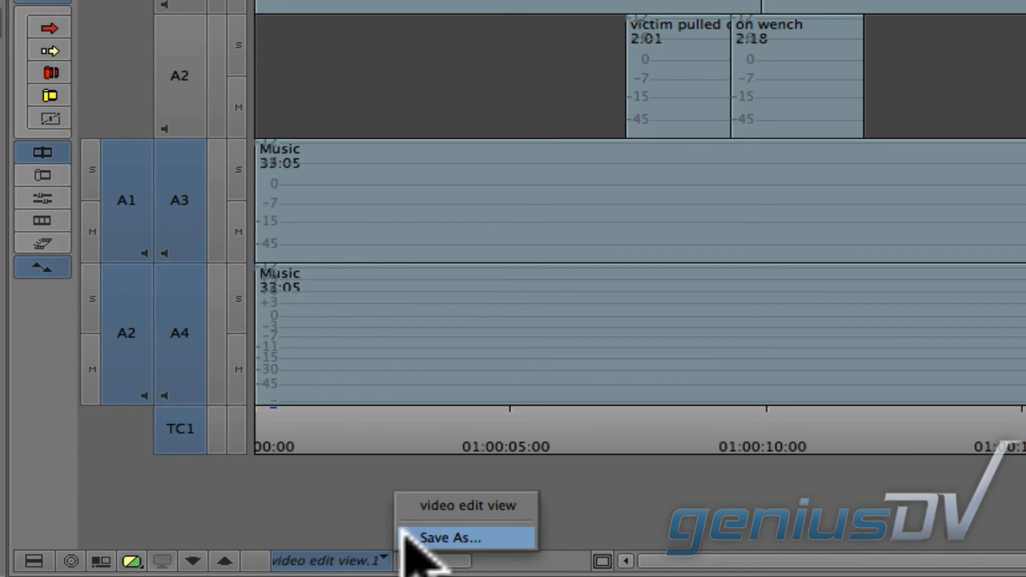
- Save the timeline display as a view named 'audio edit view'
left_click(450, 538)
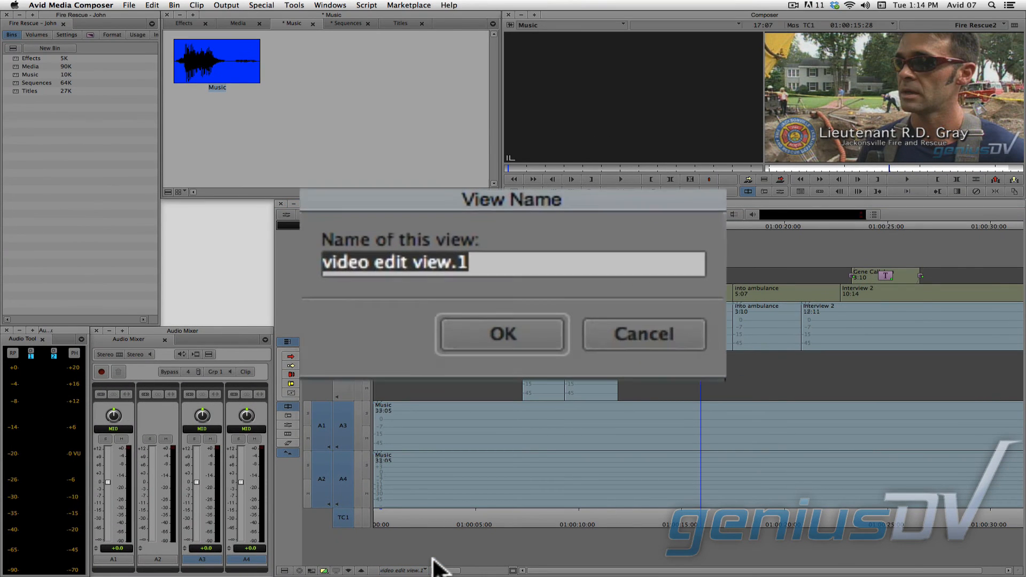
type("audio edit view")
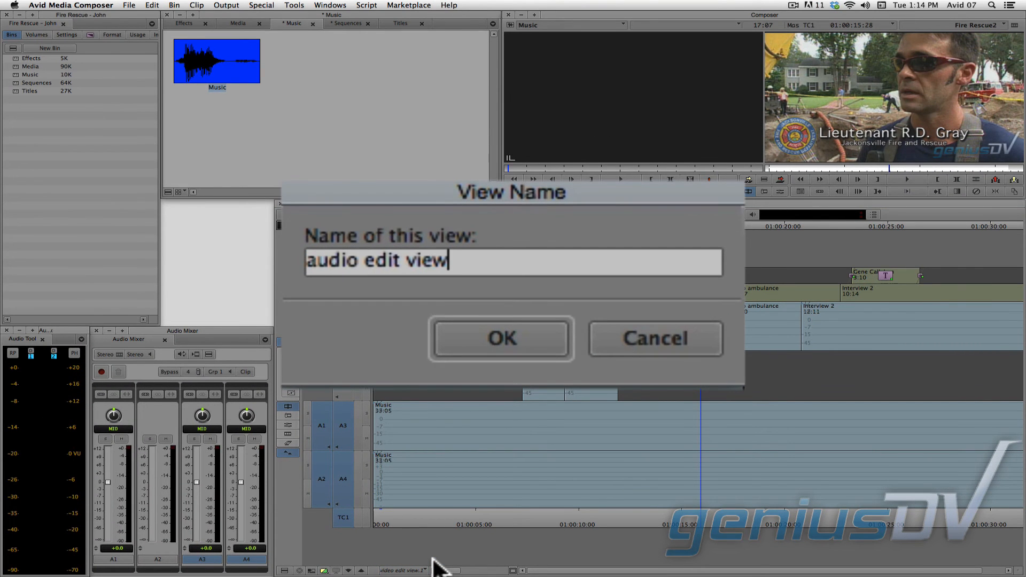
left_click(500, 338)
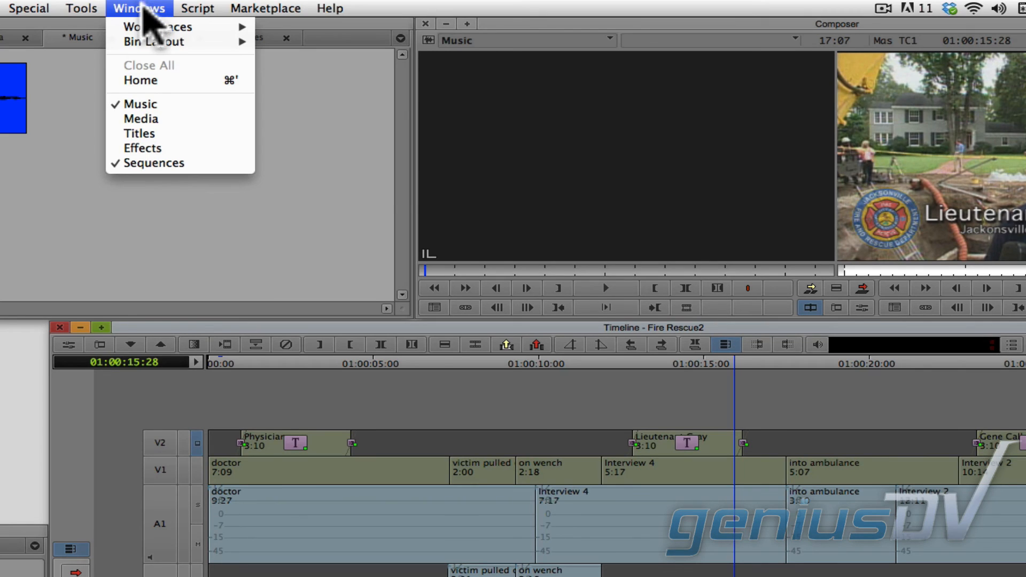
mouse_move(157, 27)
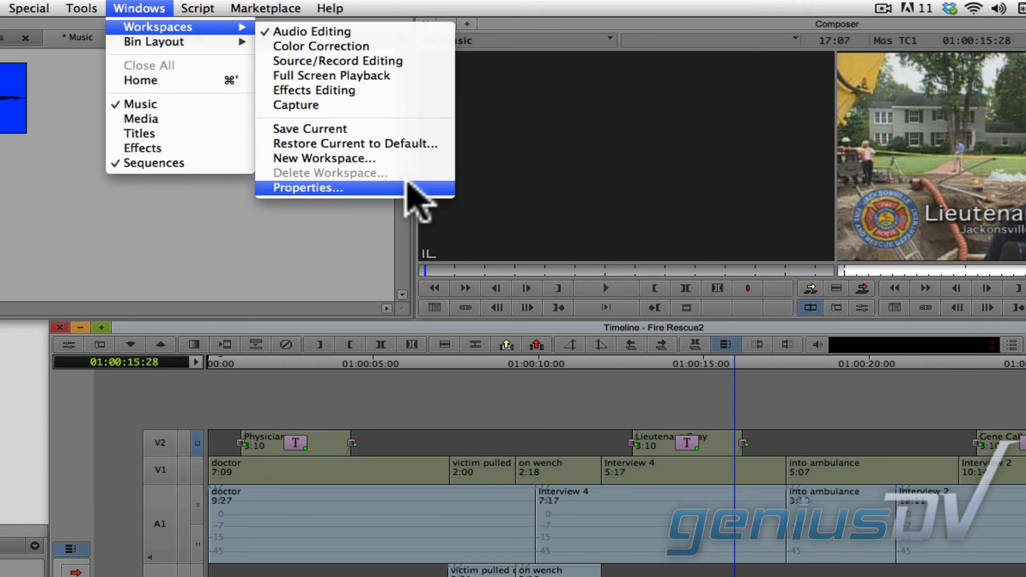
- In Workspace Properties, link the workspace to the named setting 'audio edit view'
left_click(305, 187)
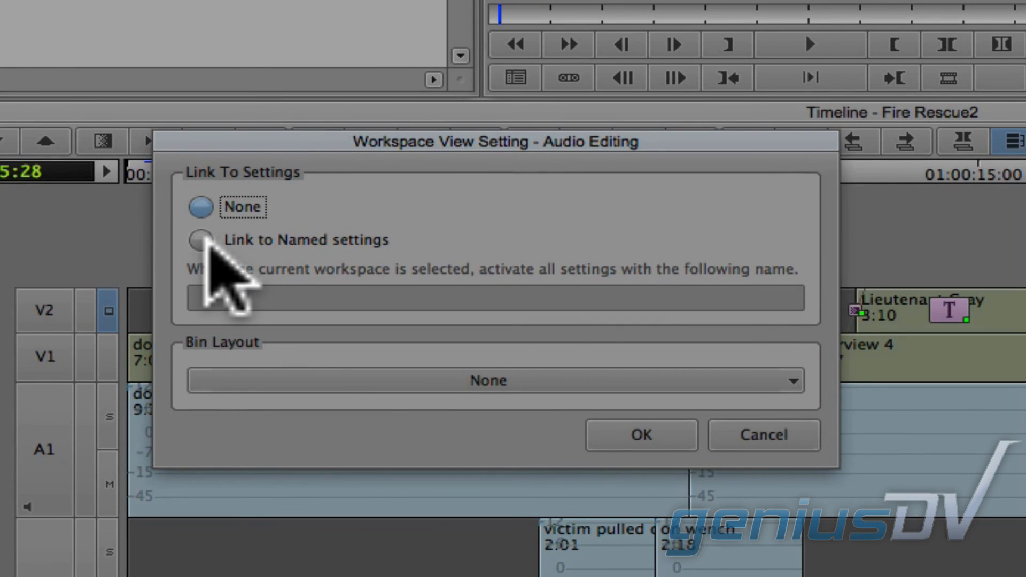
left_click(199, 240)
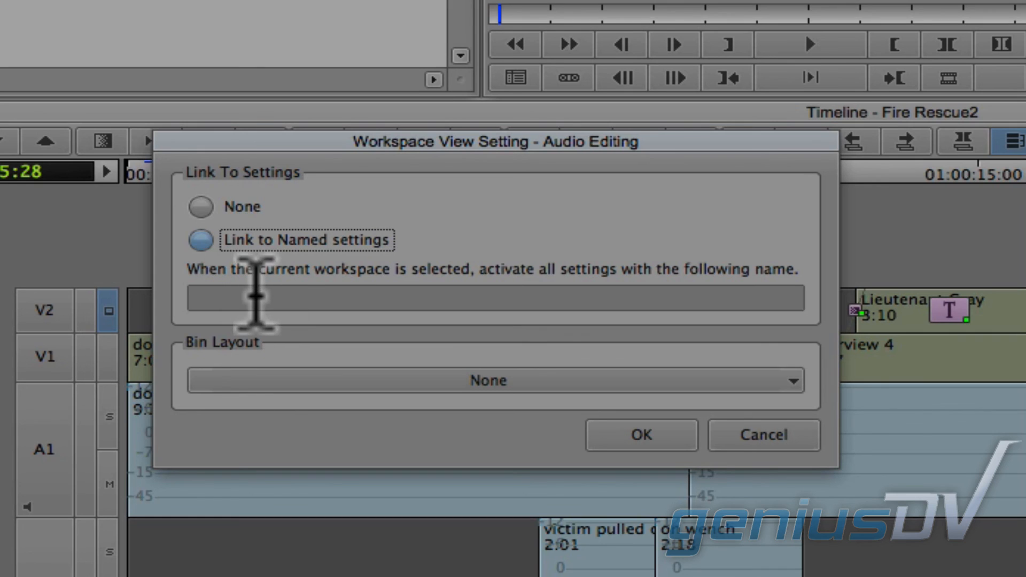
type("audio edit view")
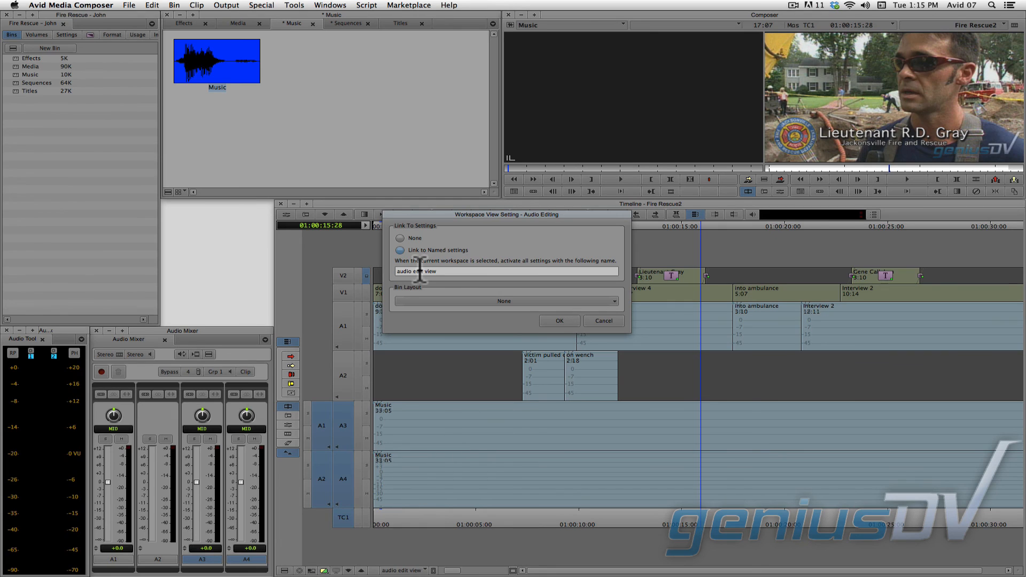
left_click(559, 321)
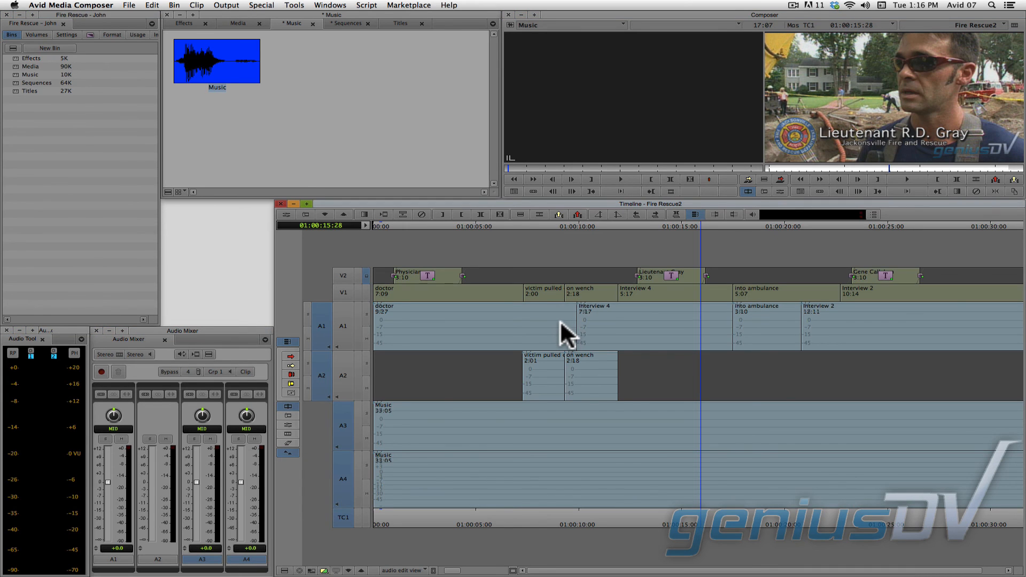
mouse_move(347, 9)
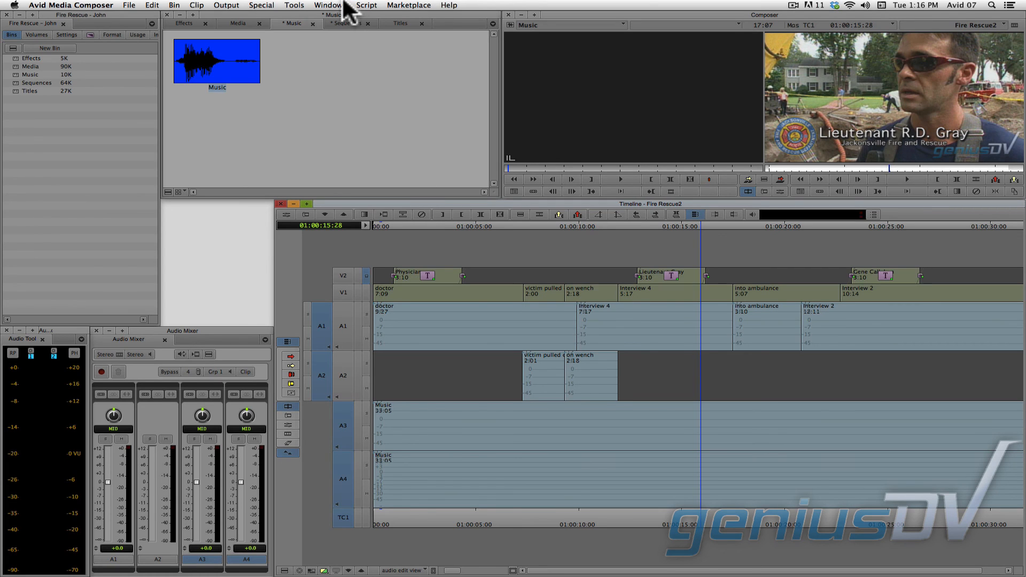
left_click(330, 5)
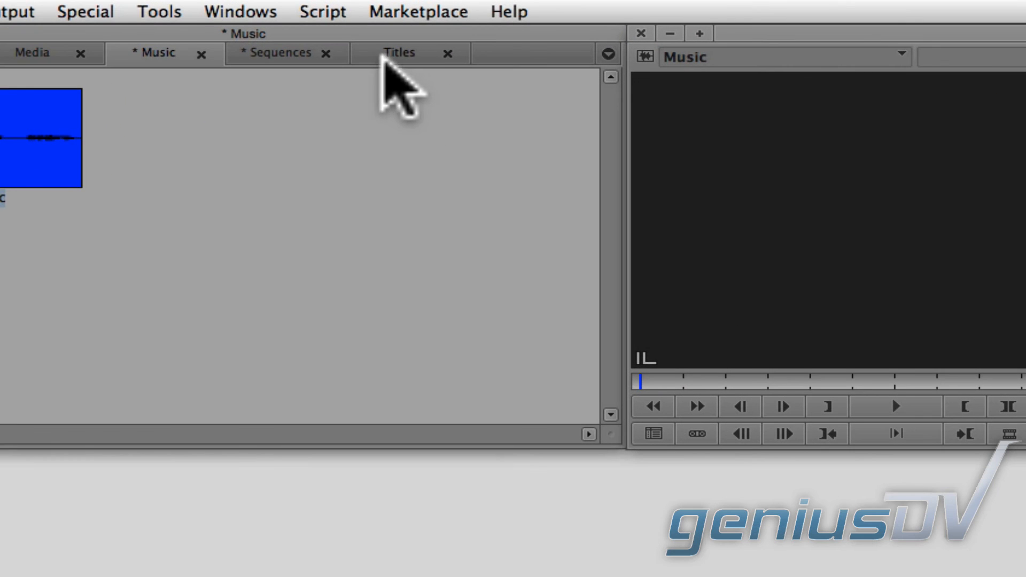
left_click(240, 11)
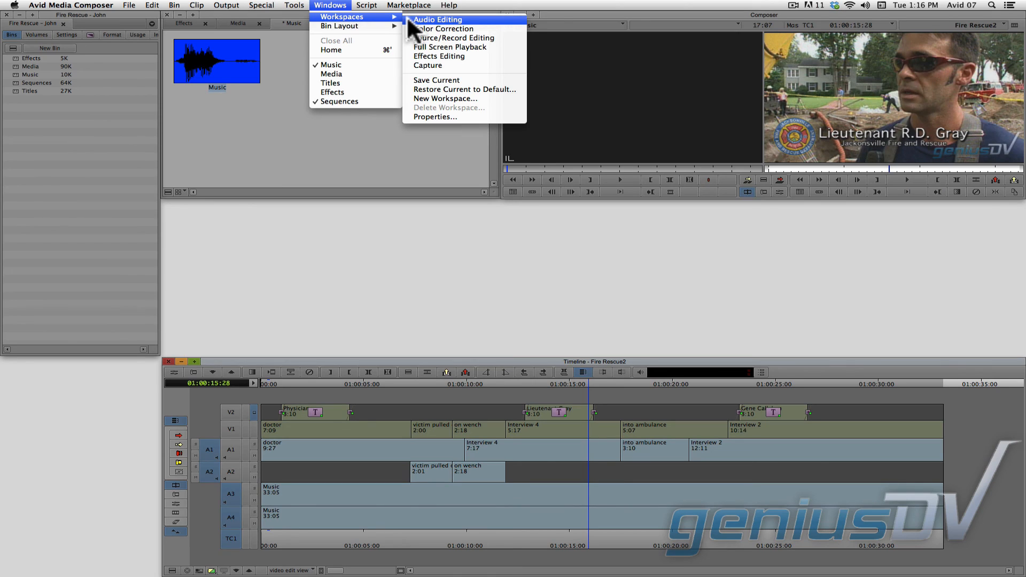
left_click(437, 19)
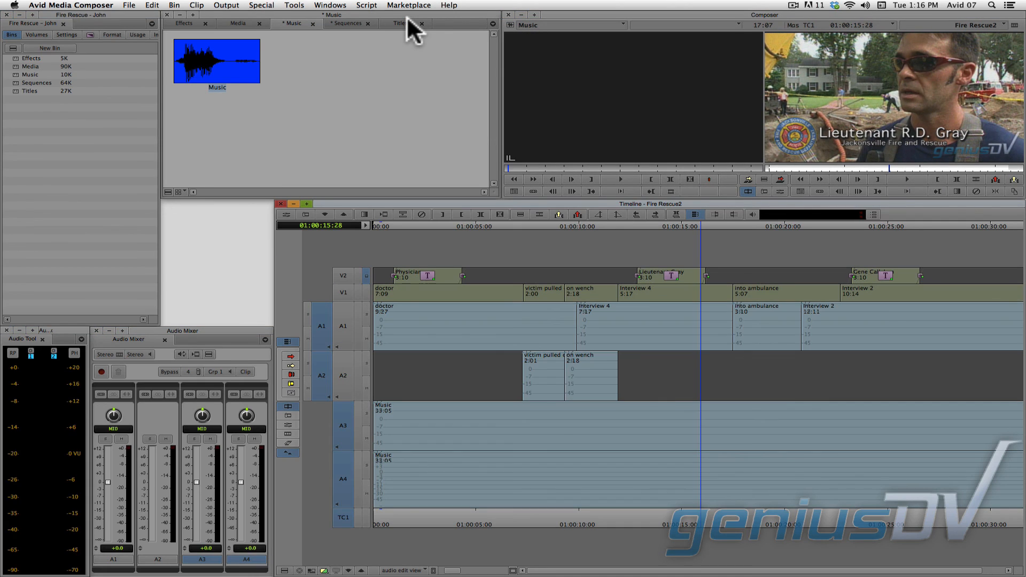